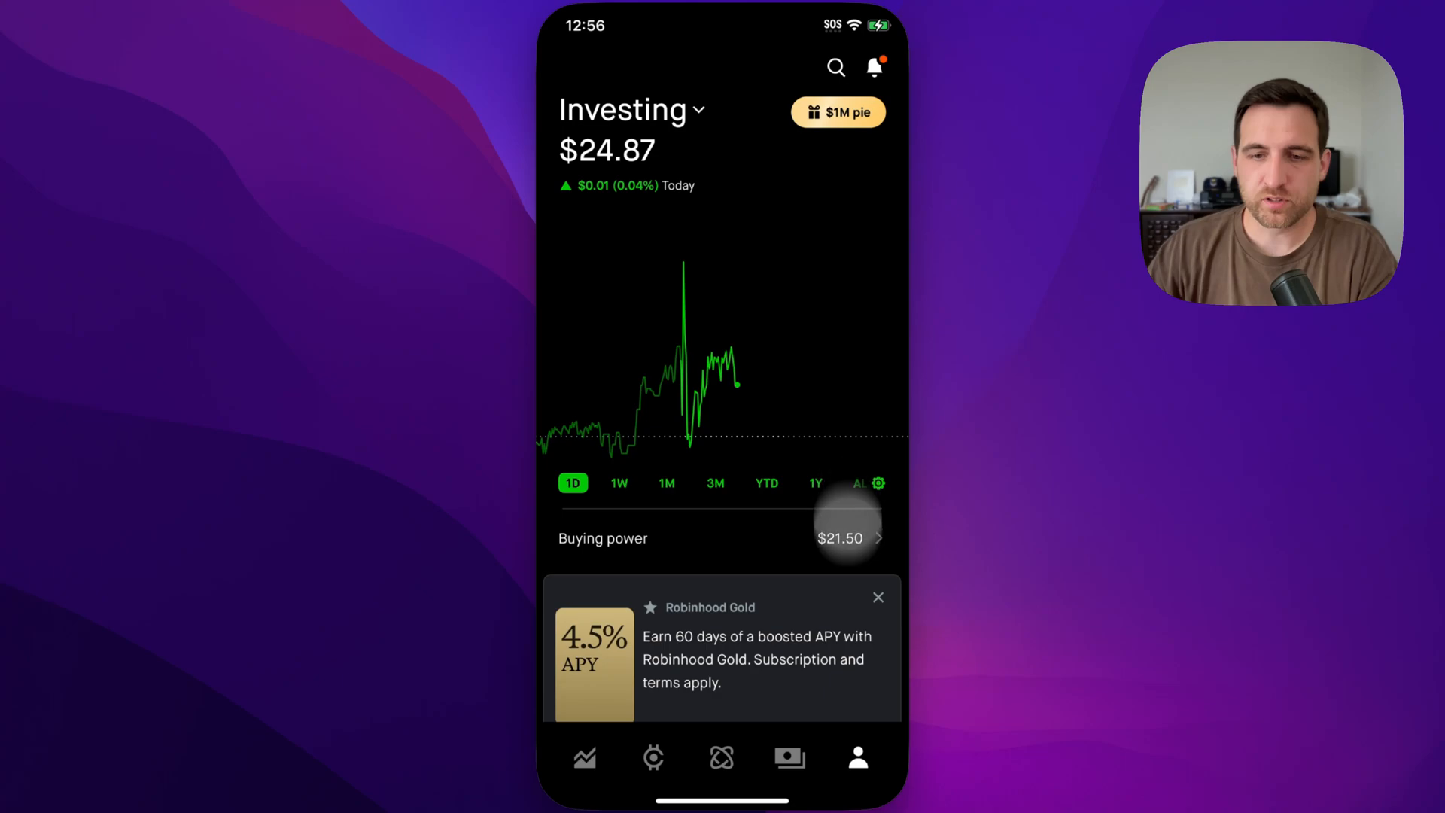
# Reach the account menu with Investing, Crypto, Transfers, Rewards and History sections.
pyautogui.click(856, 757)
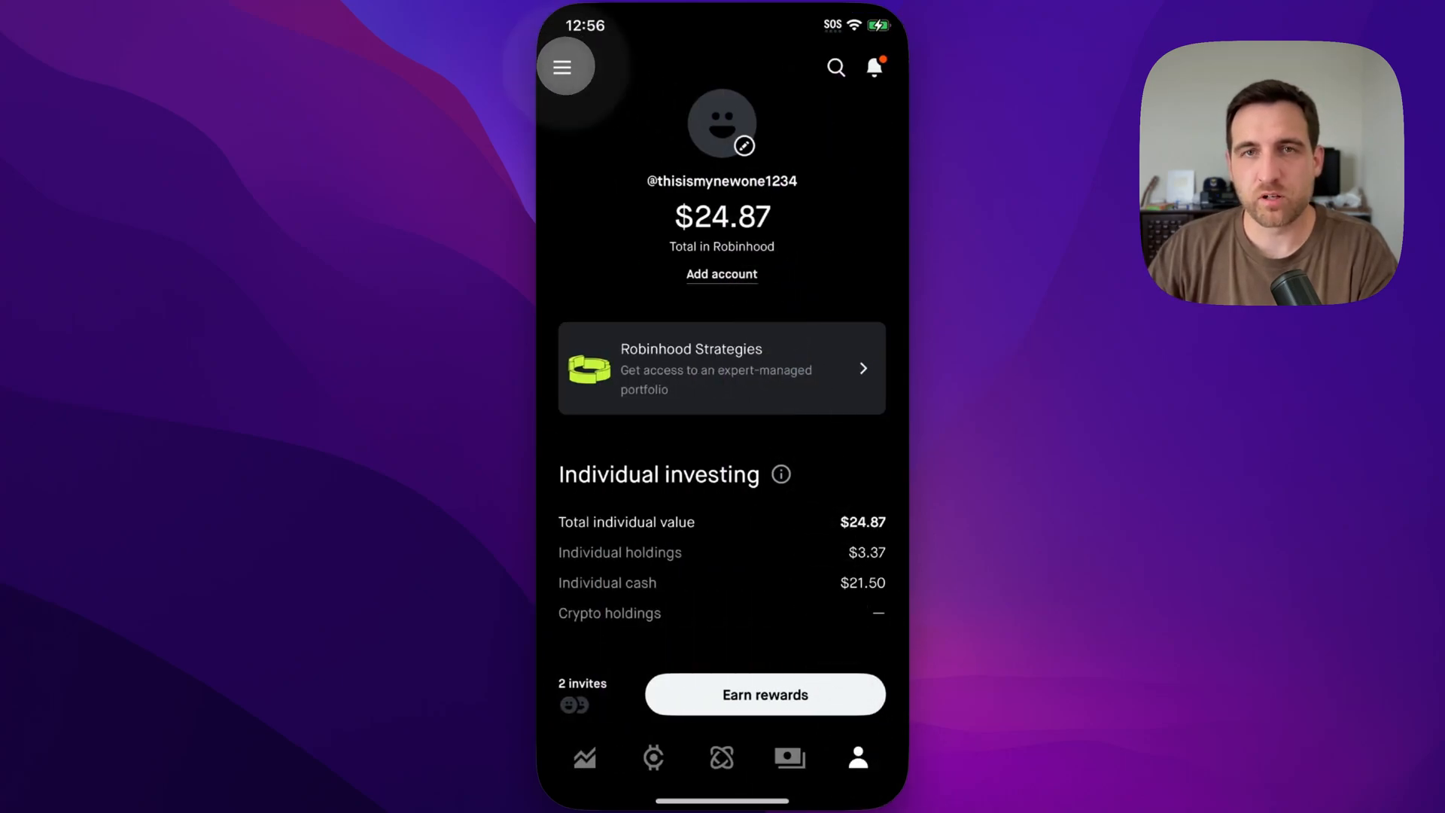
pyautogui.click(565, 66)
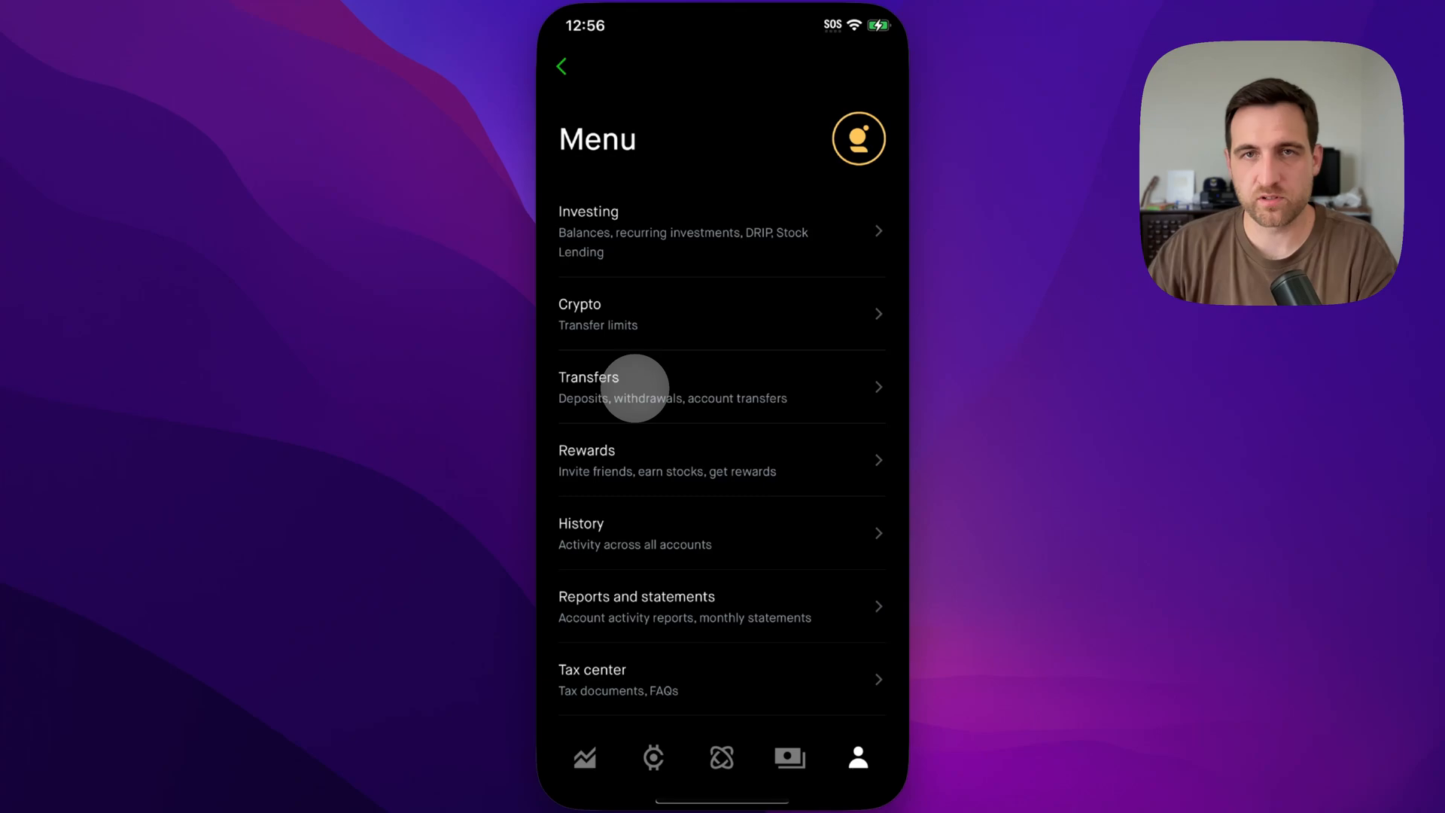
# View Linked accounts under Transfers and cancel the checking account's options, leaving it linked.
pyautogui.click(646, 387)
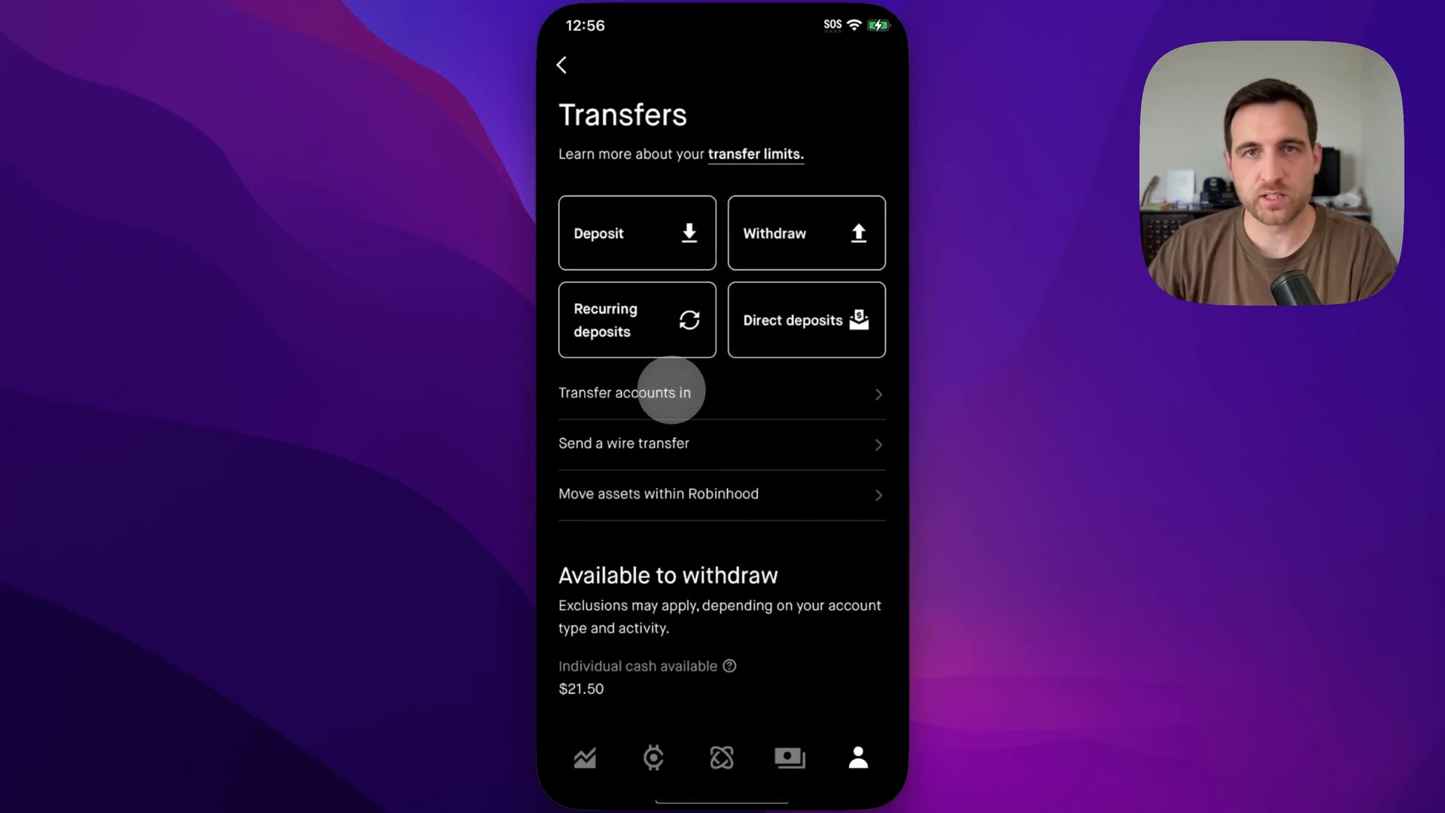
pyautogui.scroll(-3)
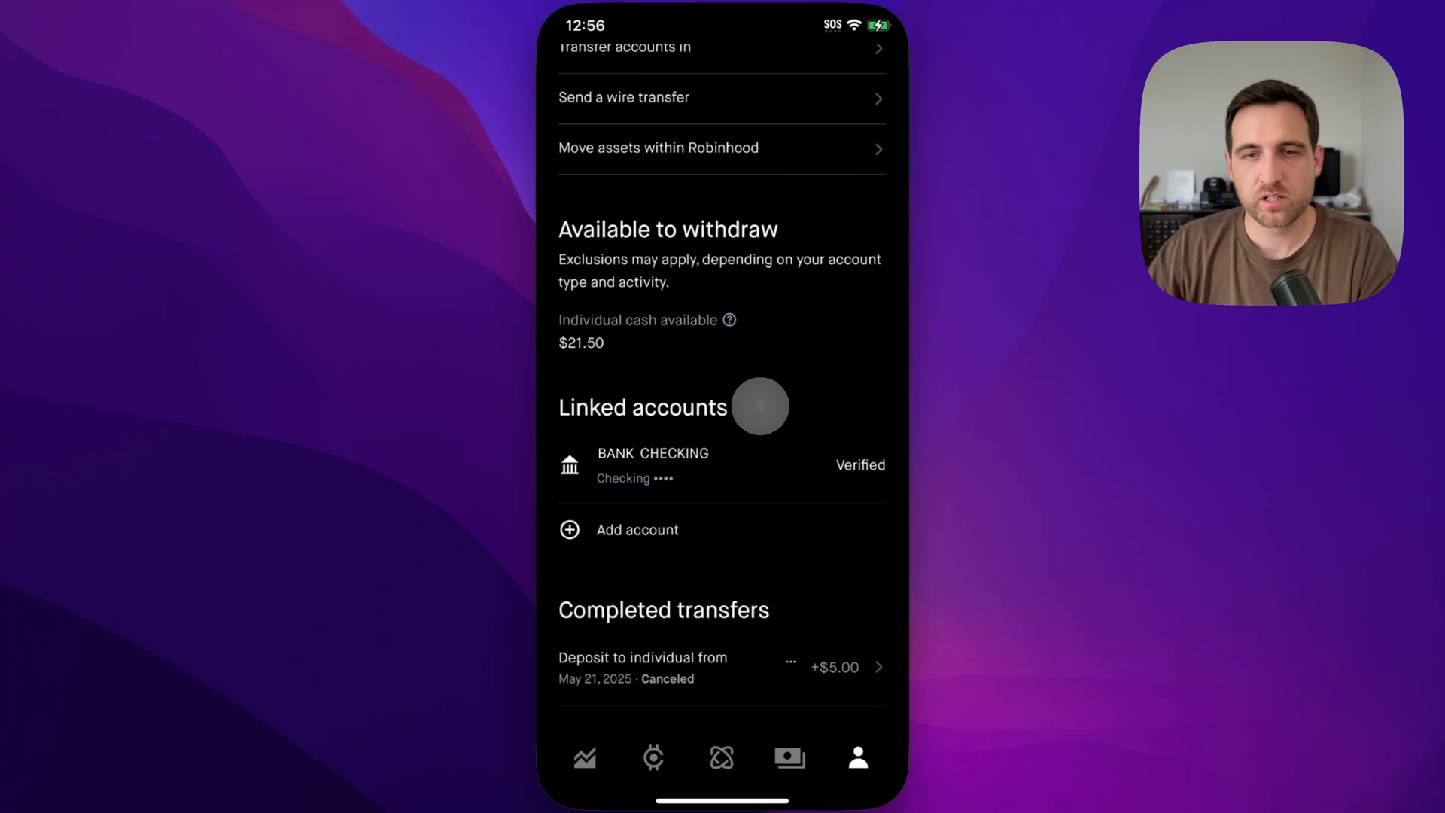
pyautogui.scroll(-3)
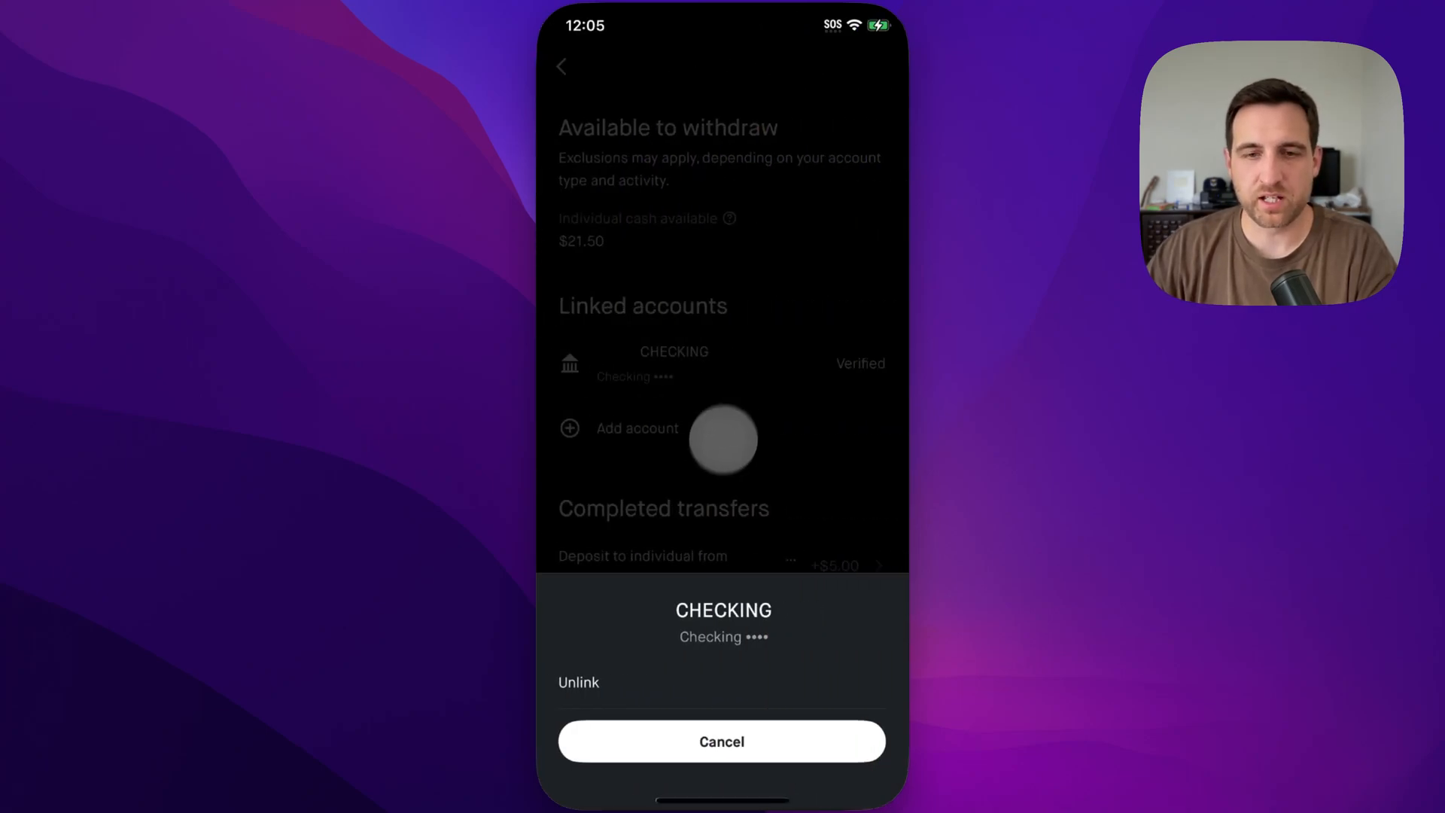
pyautogui.click(722, 741)
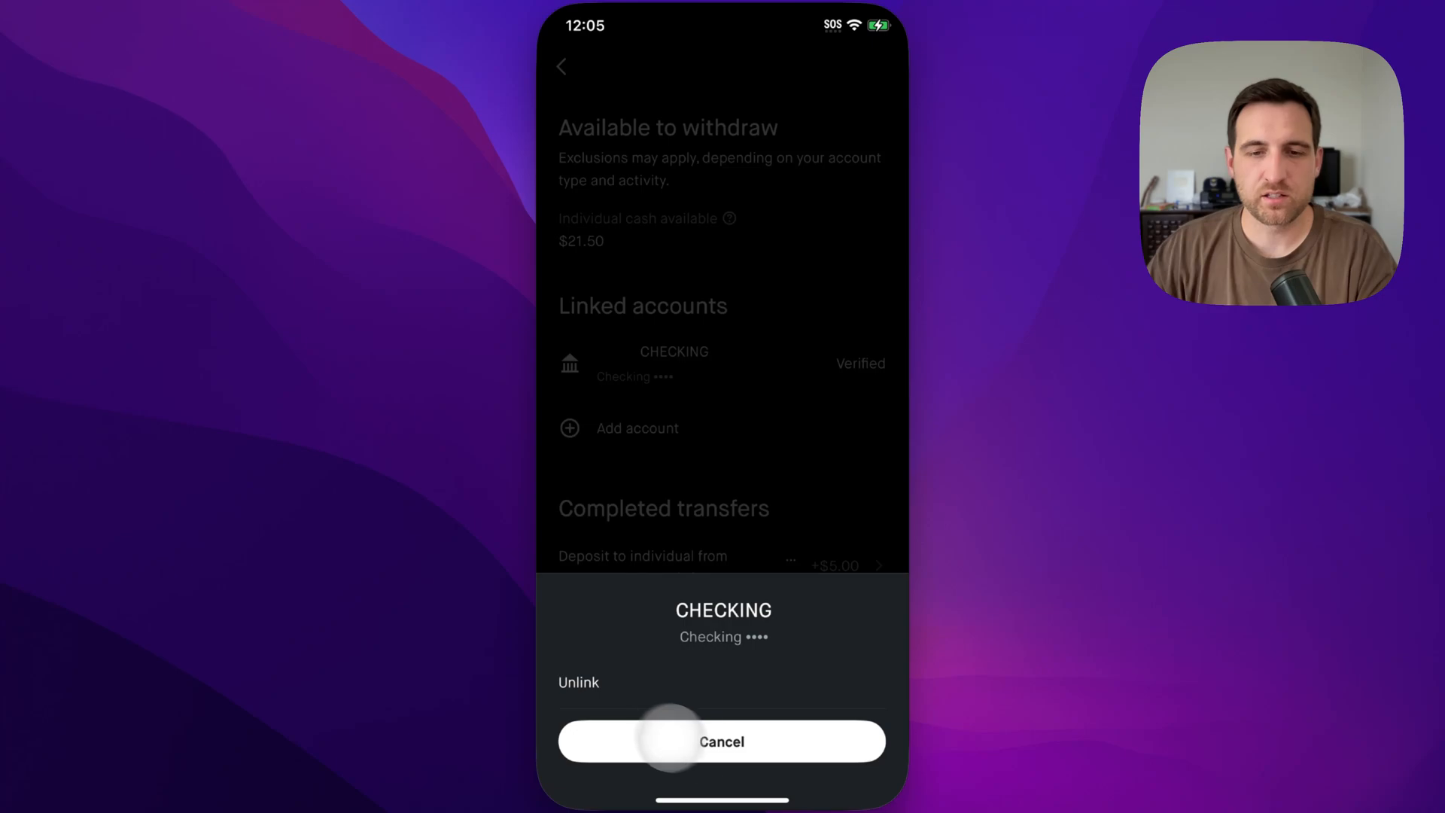
pyautogui.click(723, 740)
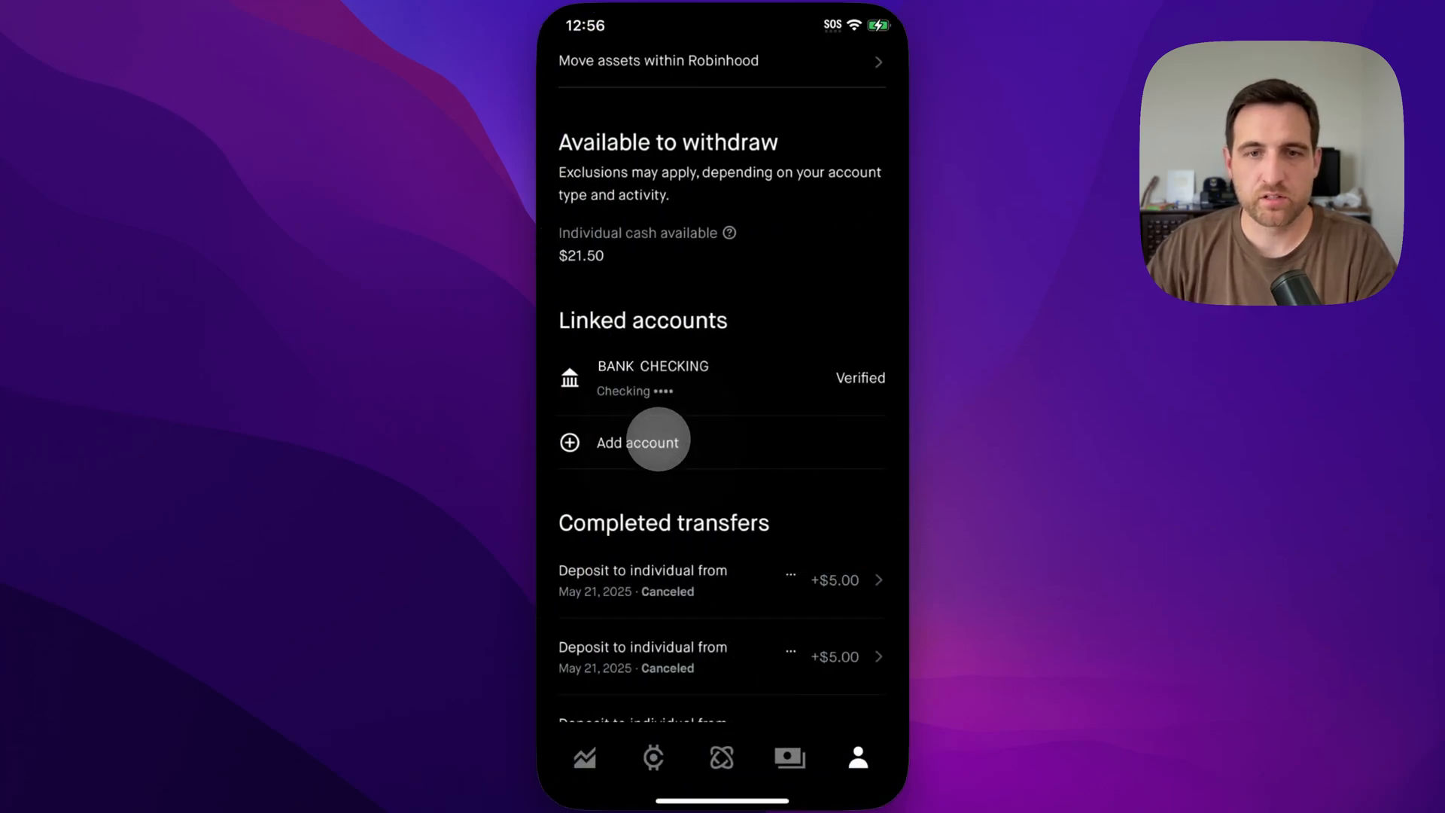
# Begin Add account as a Plaid guest, then confirm 'Yes, exit' from Plaid's institution list.
pyautogui.click(635, 443)
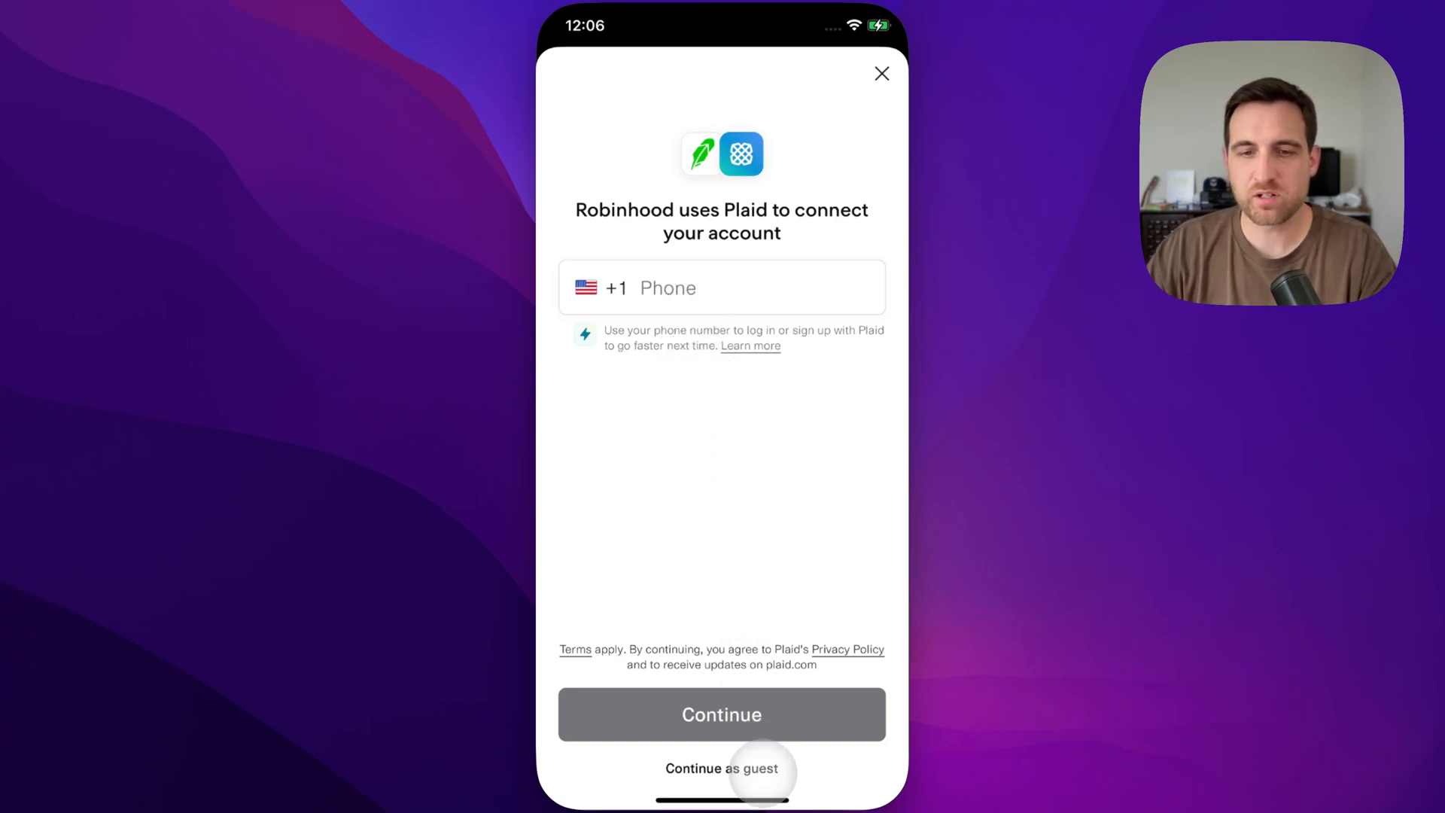
pyautogui.click(721, 768)
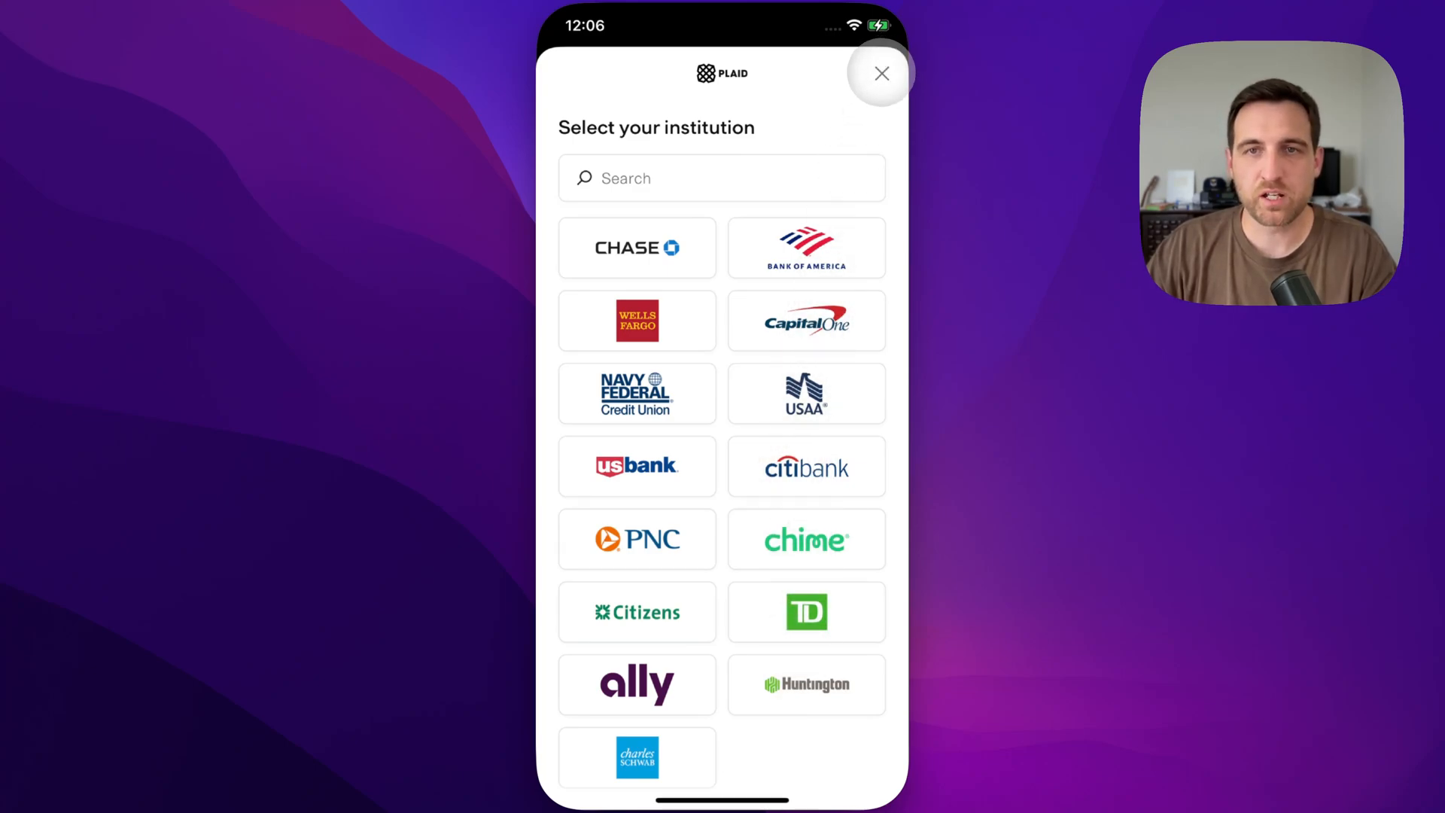
pyautogui.click(881, 72)
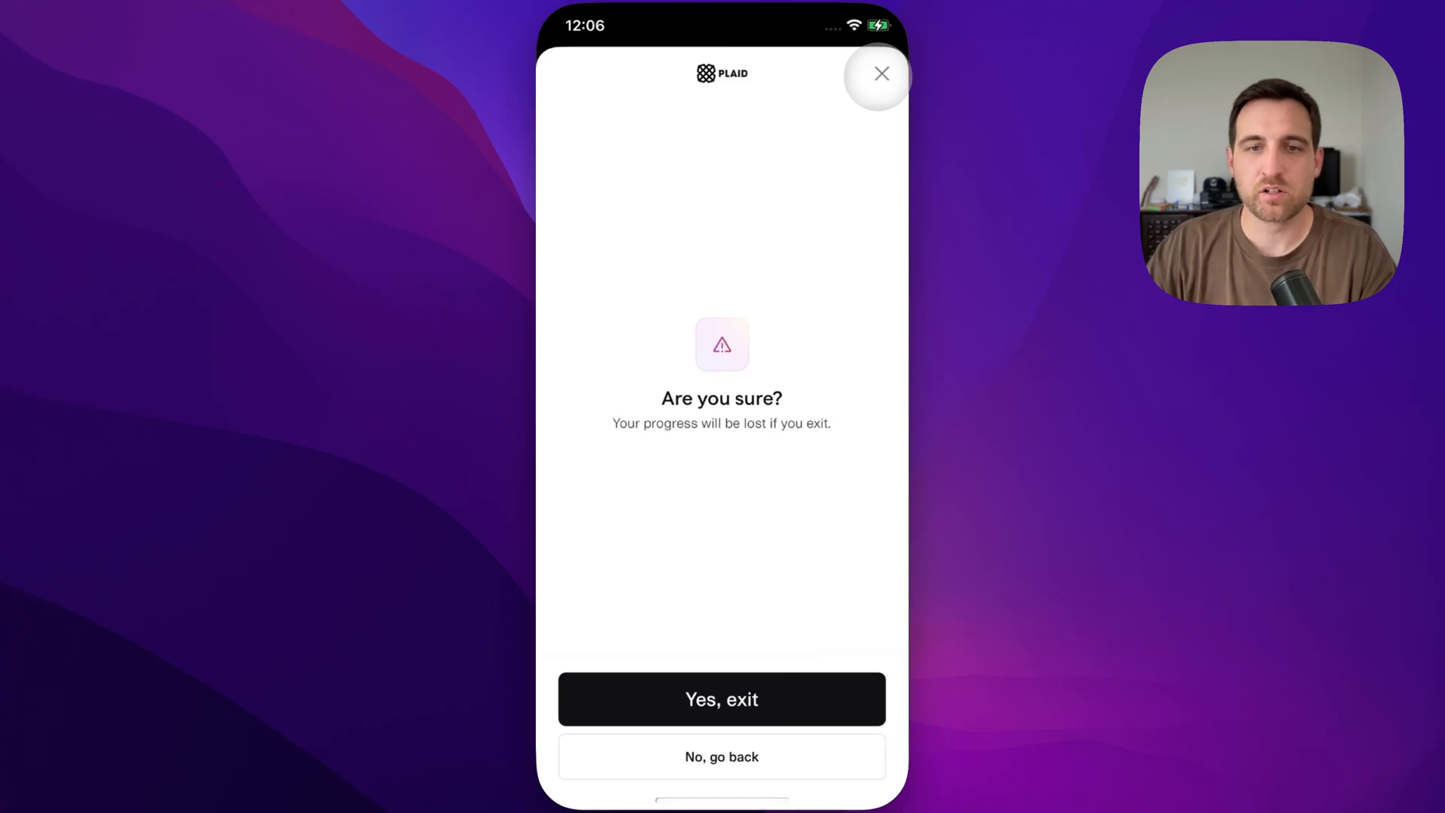
pyautogui.click(722, 698)
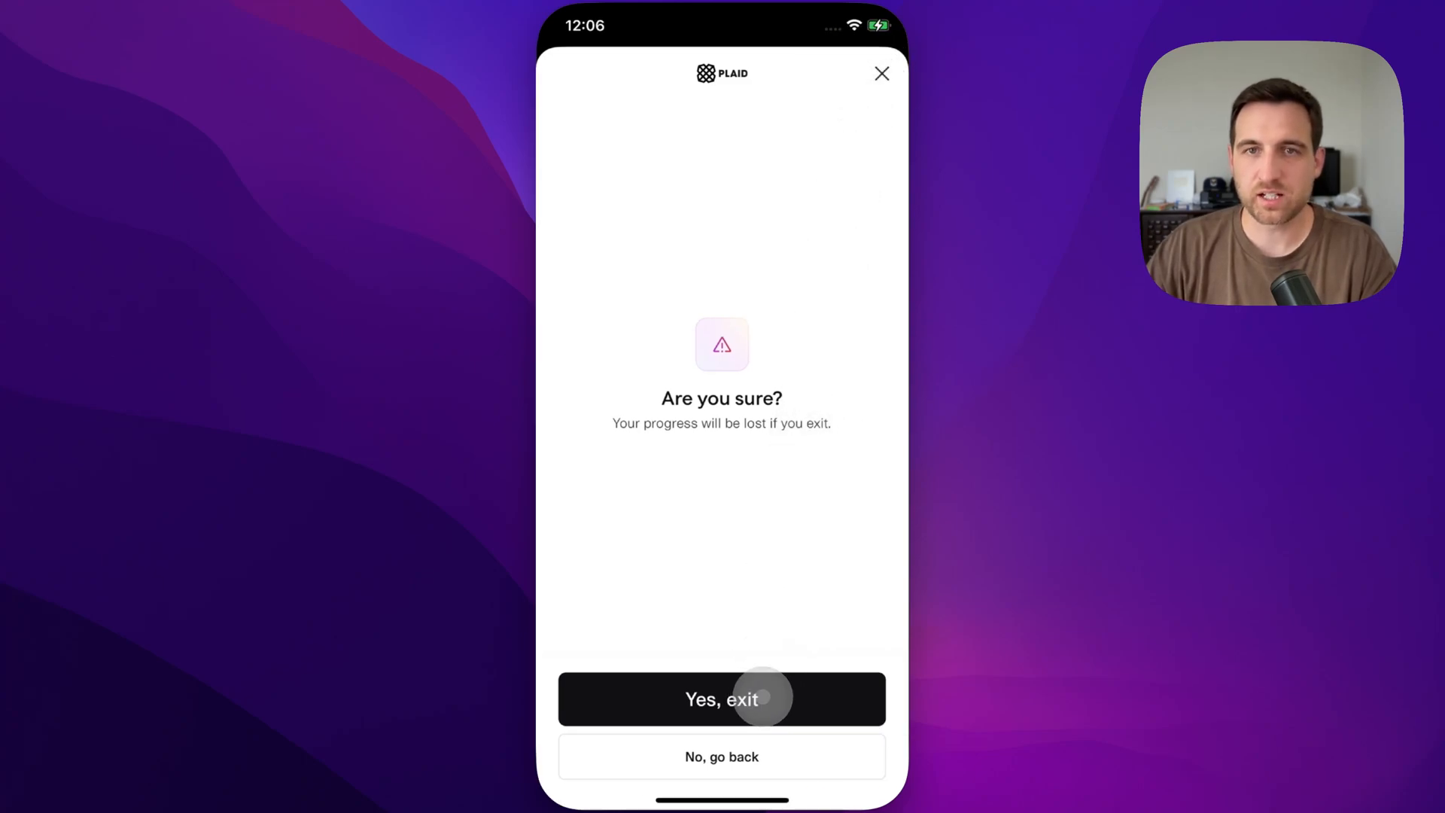